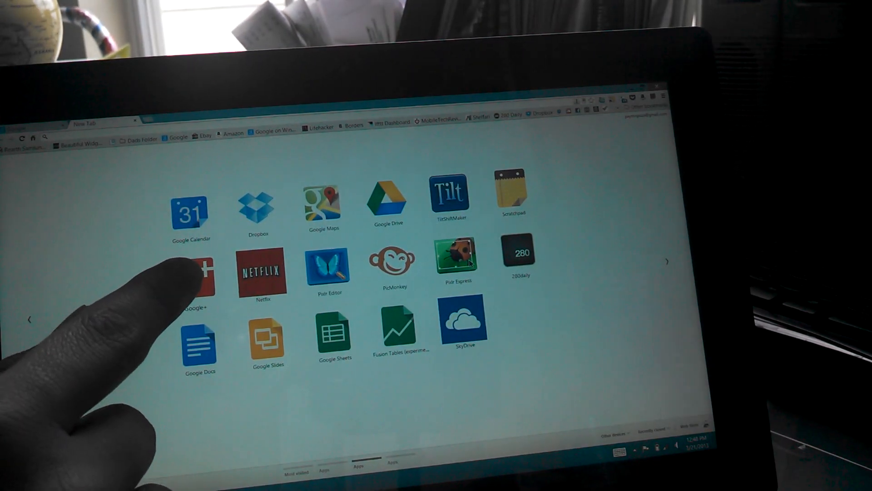
Search the Play Store for 'google plus' to bring up the Google+ app suggestions
right_click(195, 278)
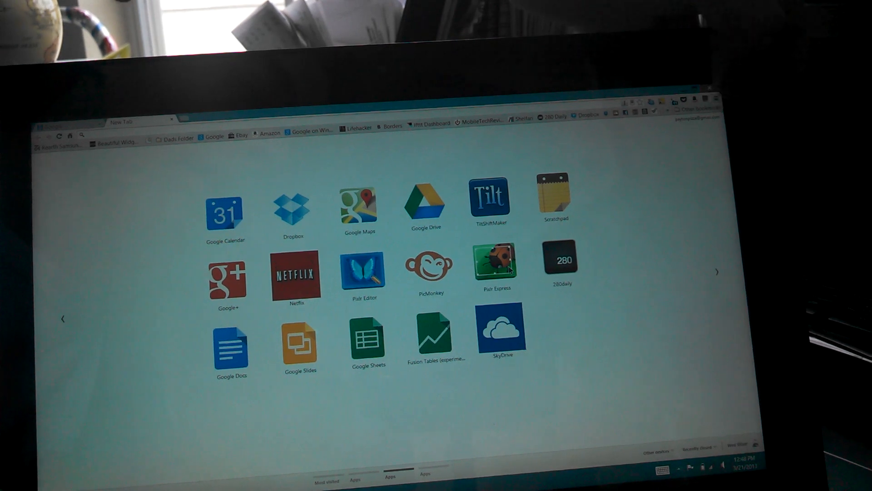
click(717, 99)
text(google)
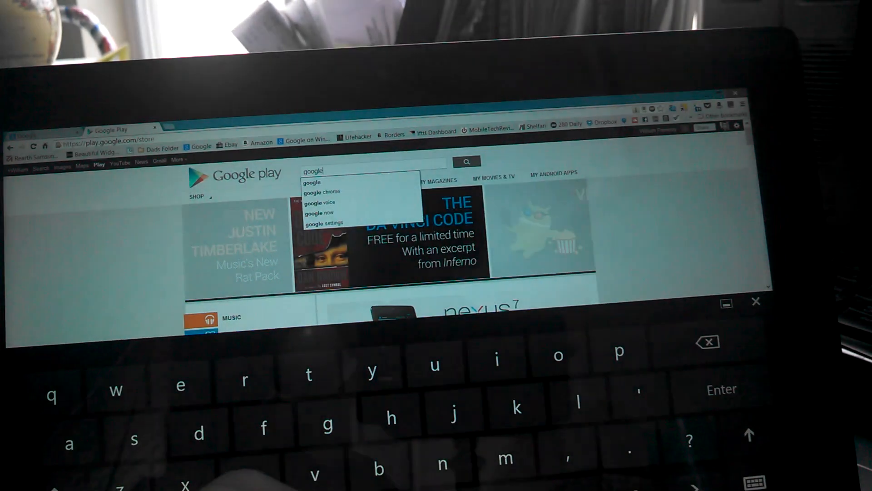
text(plu)
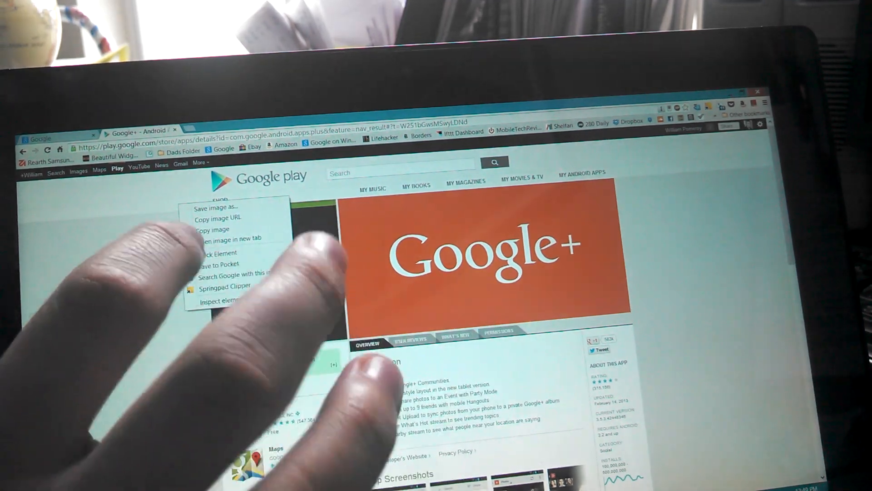
Save the Google+ banner image from the app page as a PNG file
click(219, 206)
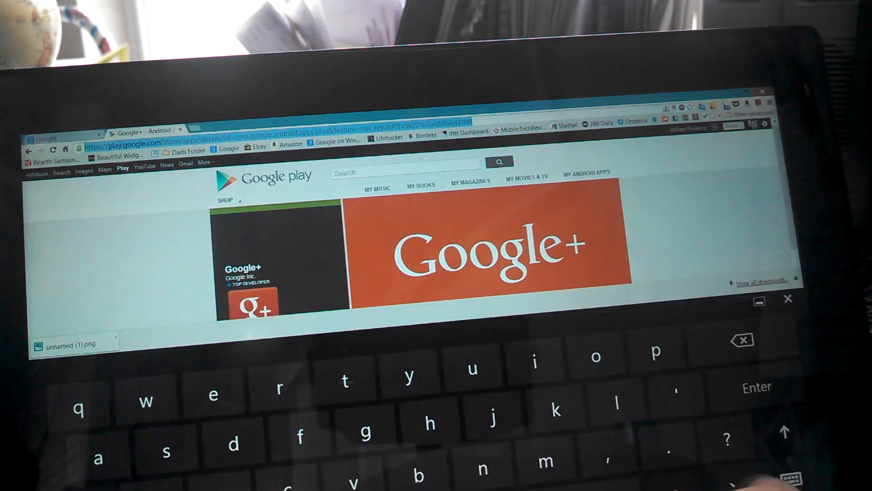
Run a web search for 'png to ico' to find an icon converter
text(png to ico)
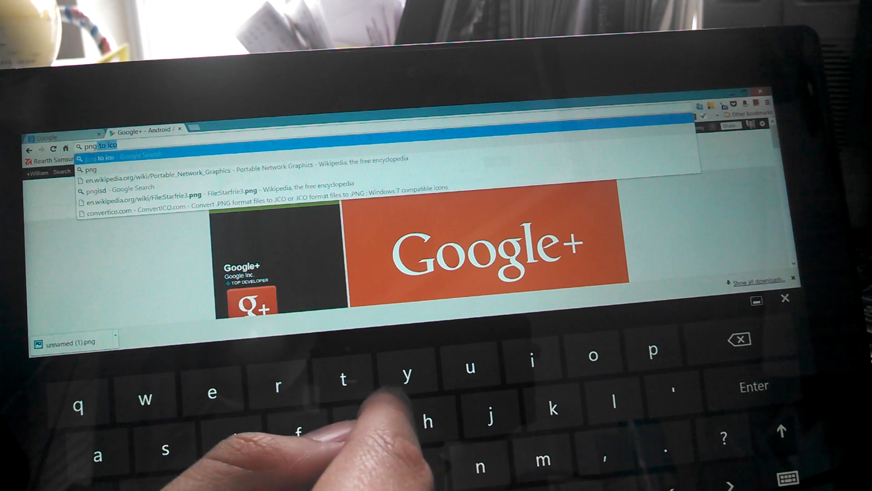
key(Return)
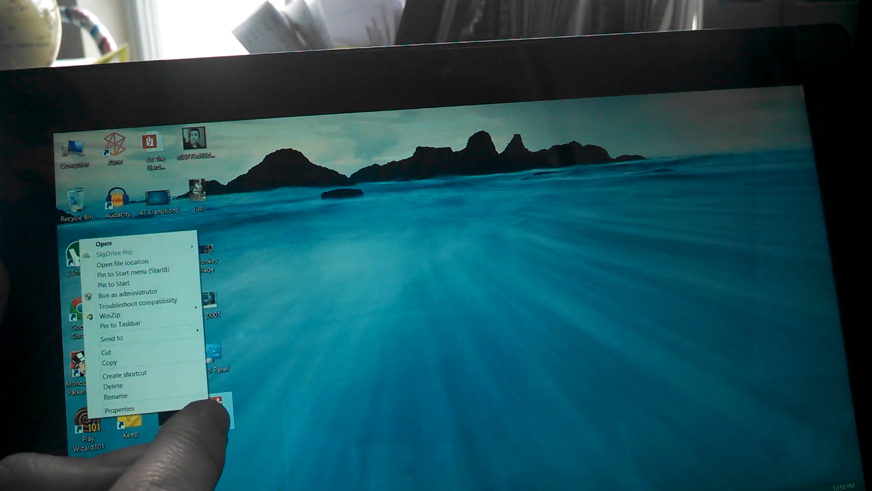
Bring up the Google+ desktop shortcut's properties to reach Change Icon
click(119, 409)
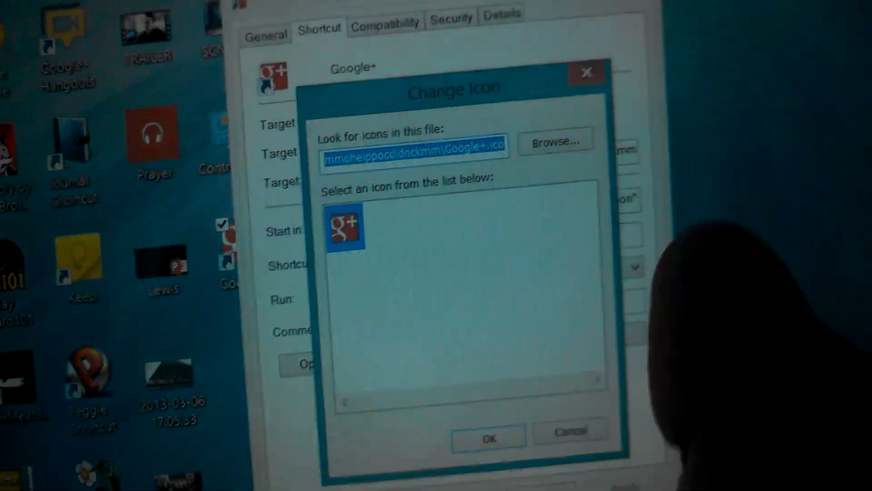
Assign the converted Google+ .ico from Downloads as the shortcut's icon and confirm
click(554, 143)
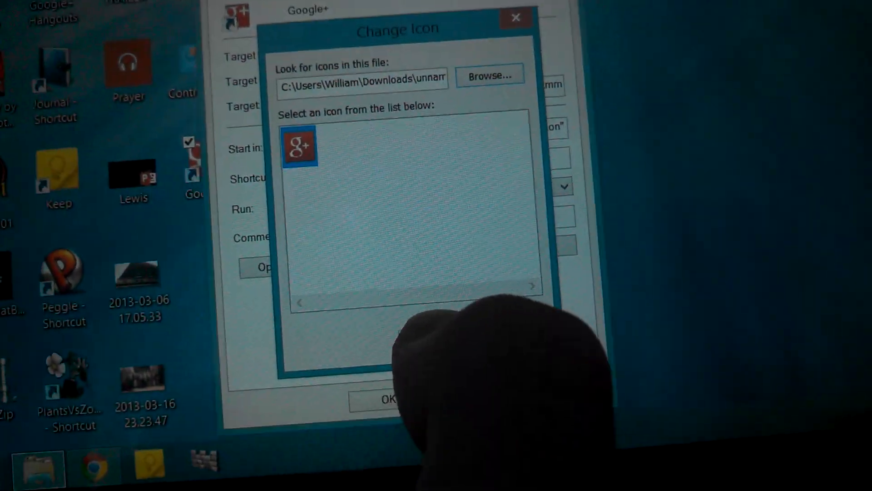
click(388, 398)
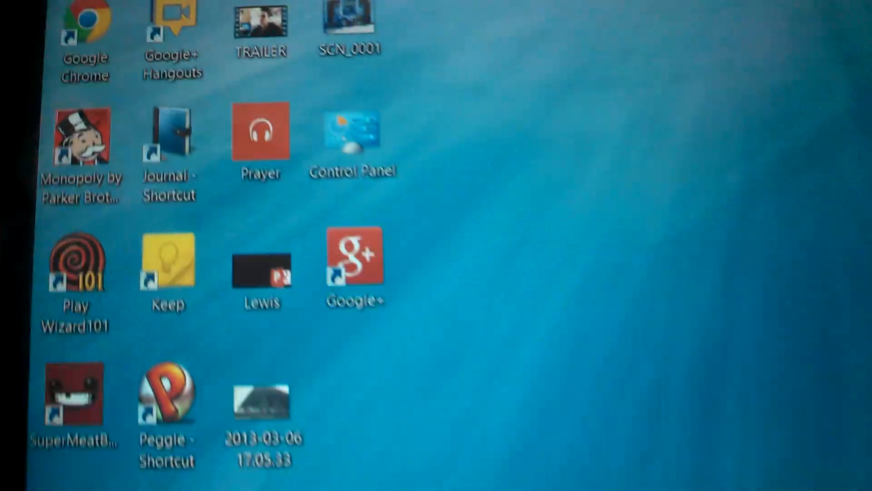